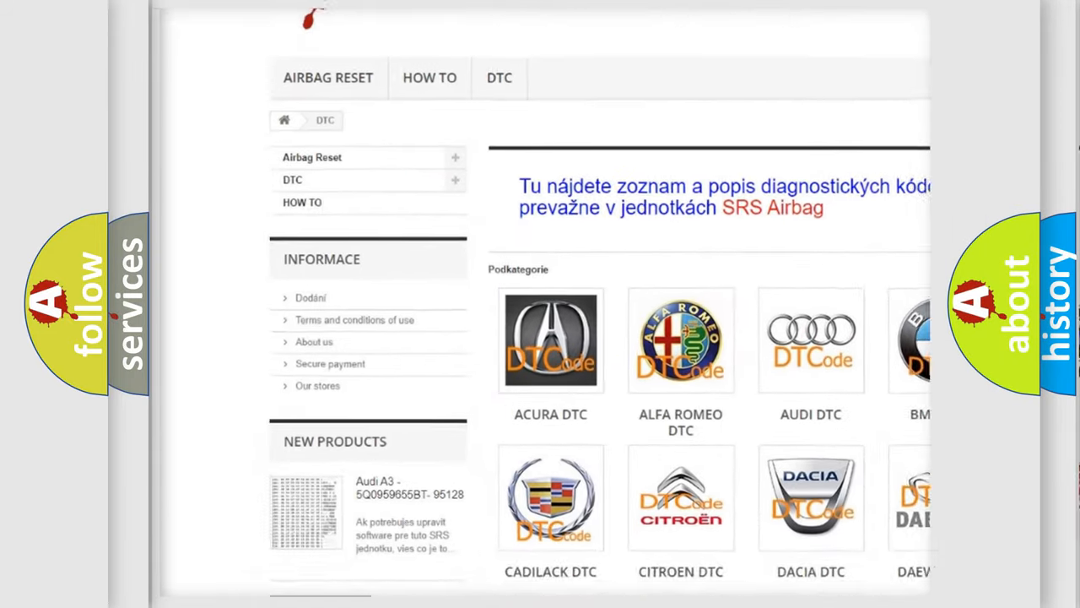
{"action": "scroll", "scroll_direction": "down", "scroll_amount": 3}
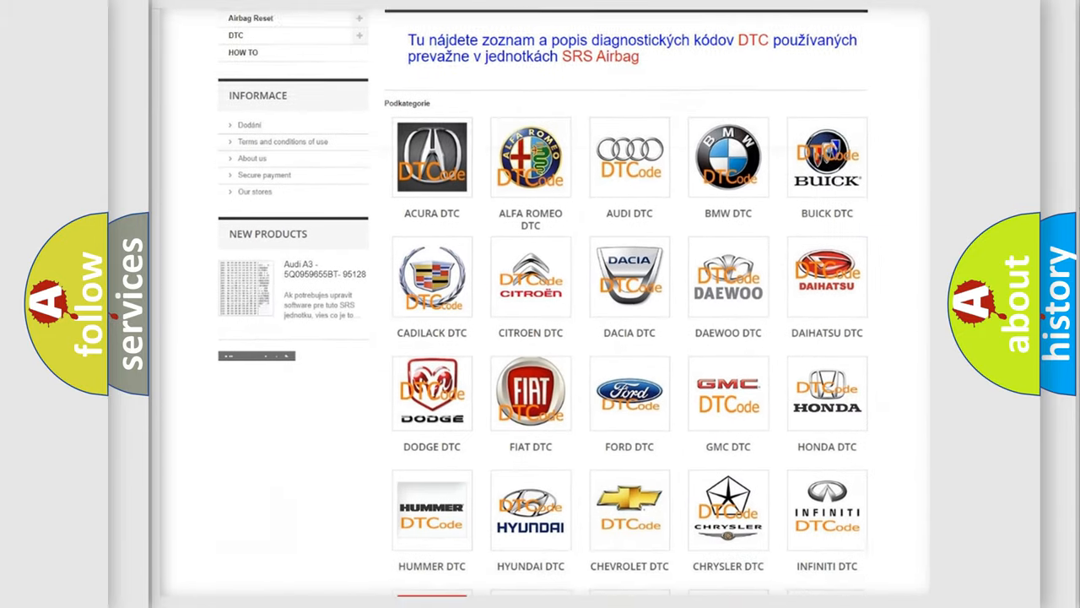
{"action": "scroll", "scroll_direction": "down", "scroll_amount": 3}
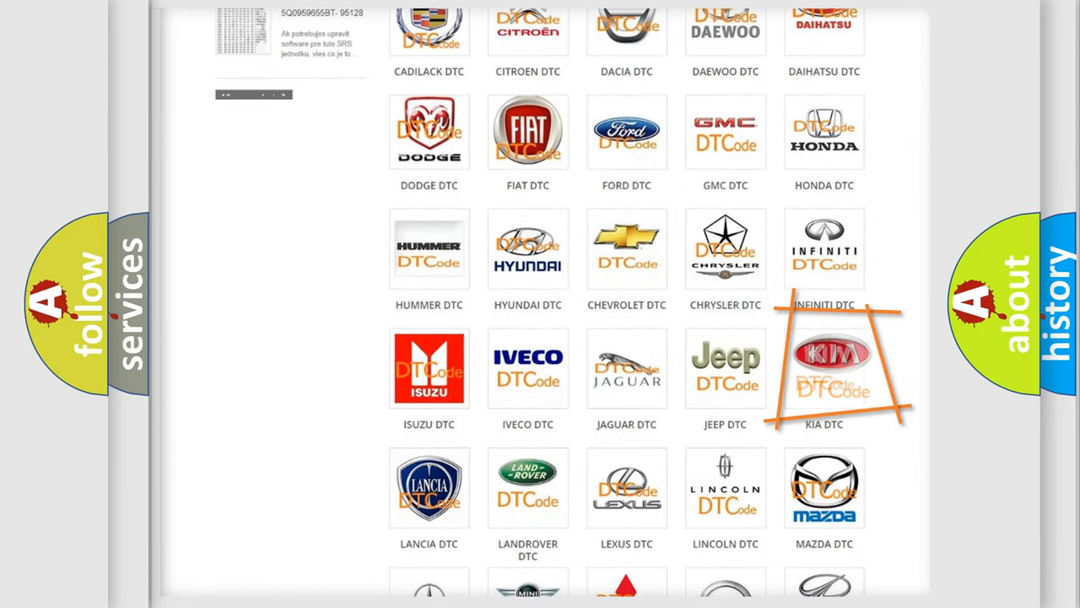